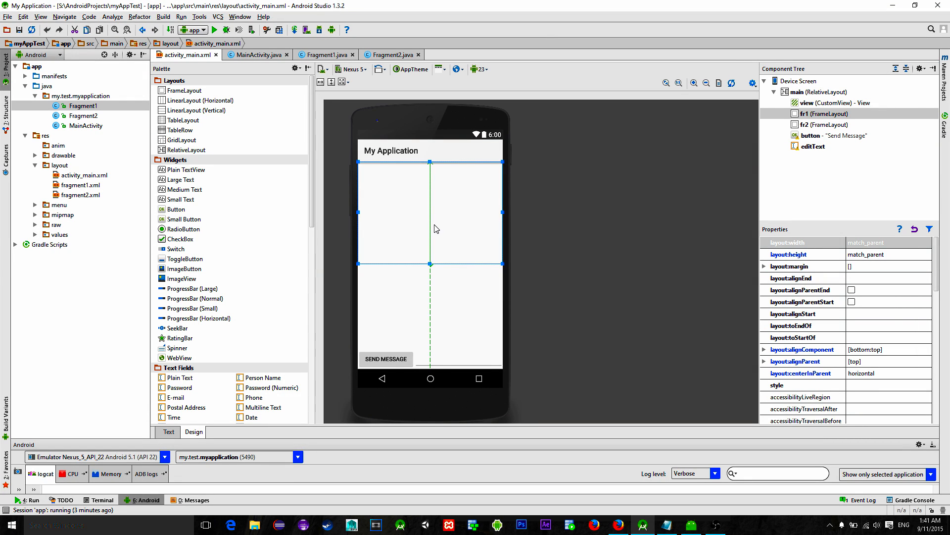
Step: Switch from the activity_main.xml preview to the Fragment1.java source showing onCreateView
{"action": "left_click", "coordinate": [446, 288]}
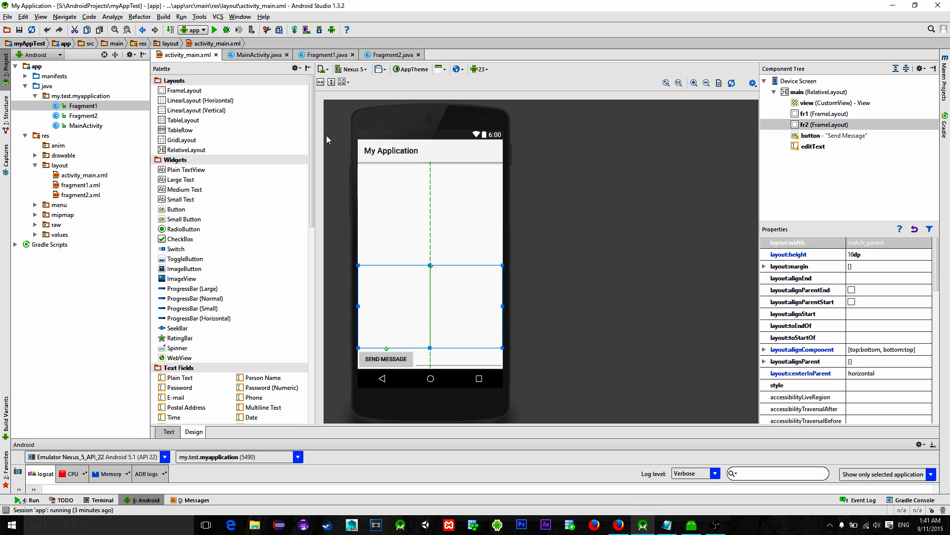
{"action": "mouse_move", "coordinate": [254, 54]}
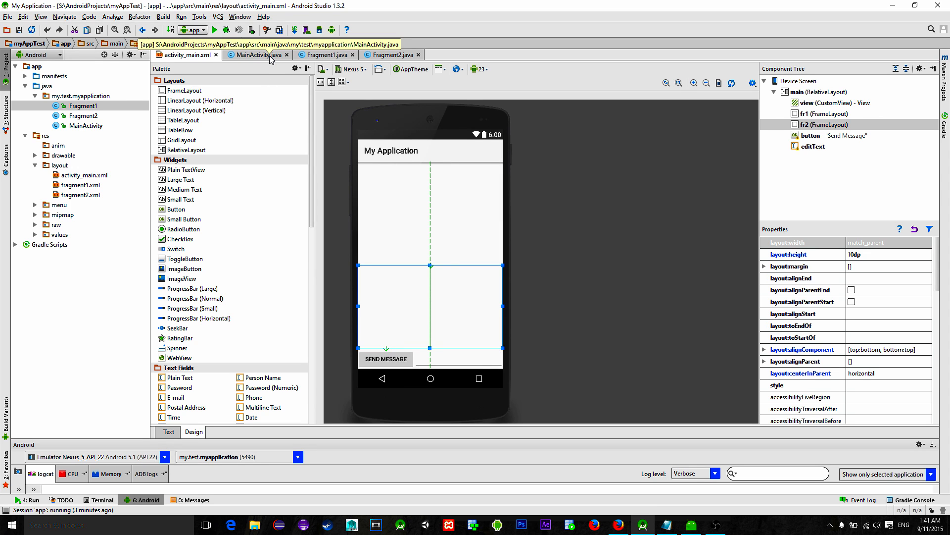
{"action": "left_click", "coordinate": [254, 54]}
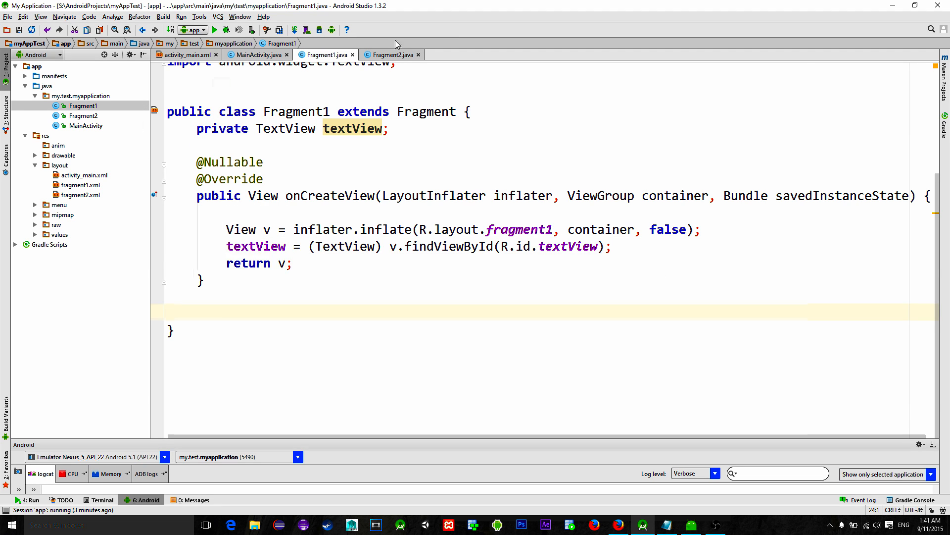
Step: Create a new Java class named BusStation
{"action": "left_click", "coordinate": [391, 54]}
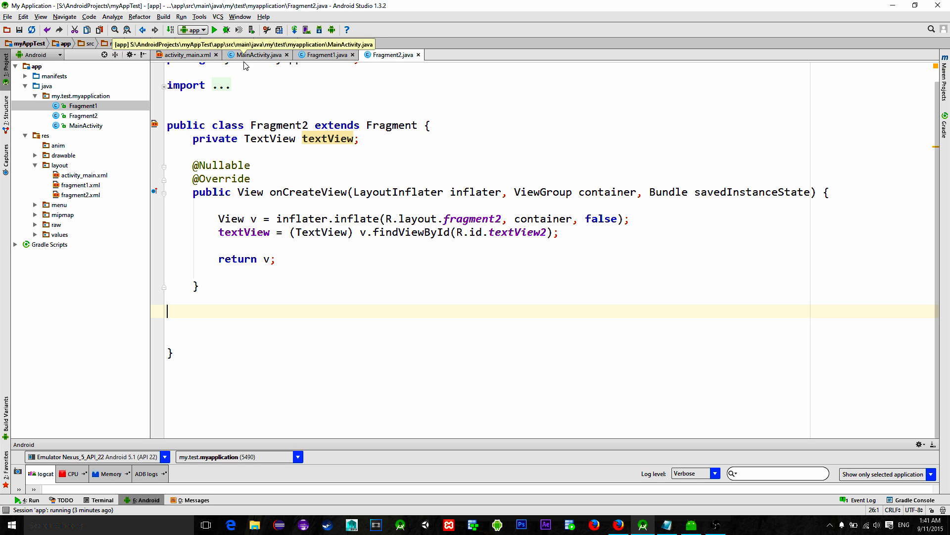
{"action": "type", "text": "BusSta"}
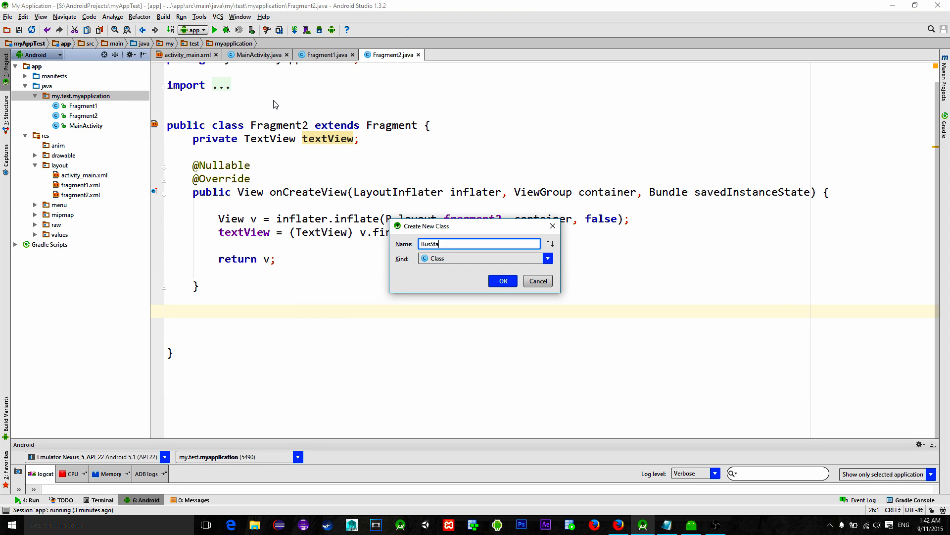
{"action": "left_click", "coordinate": [502, 280]}
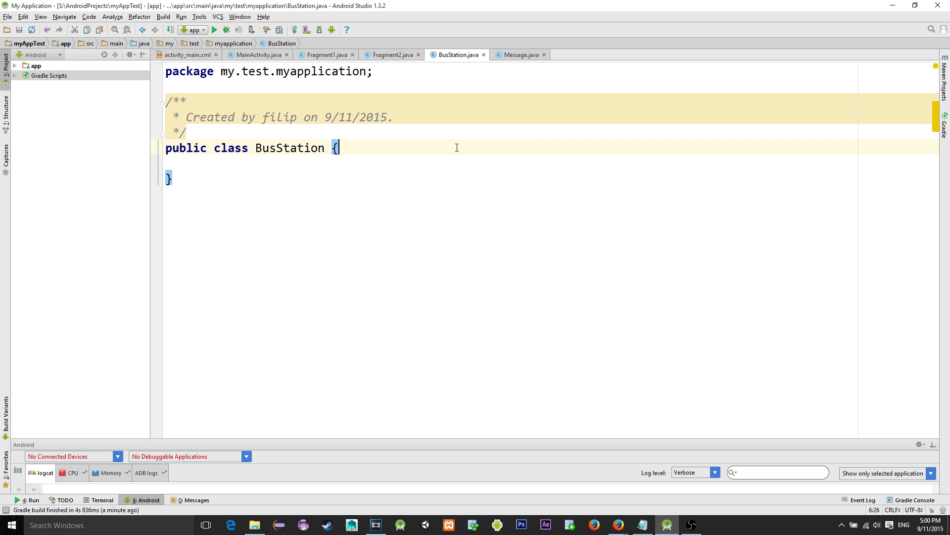
Step: Give BusStation a private static Bus bus = new Bus() field with a generated getter
{"action": "type", "text": "private static"}
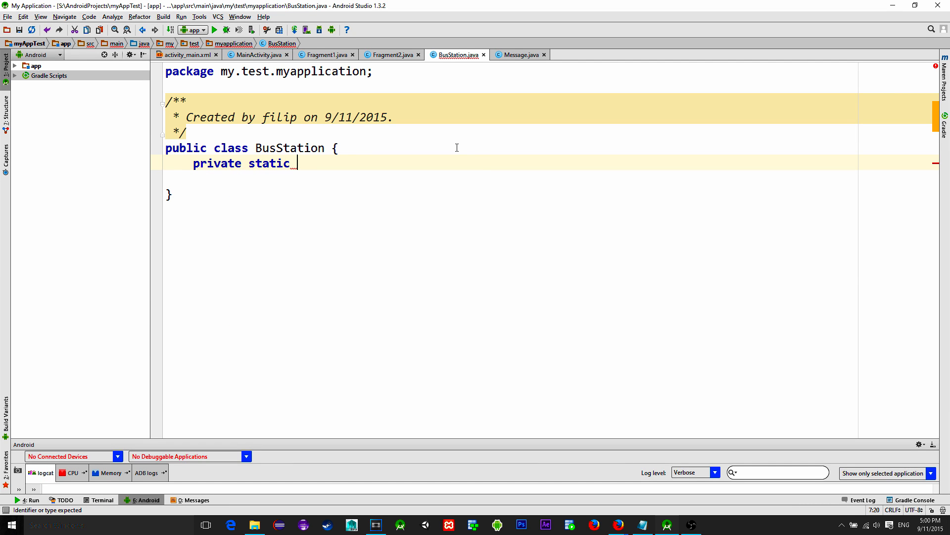
{"action": "type", "text": "Bus bus = new Bus("}
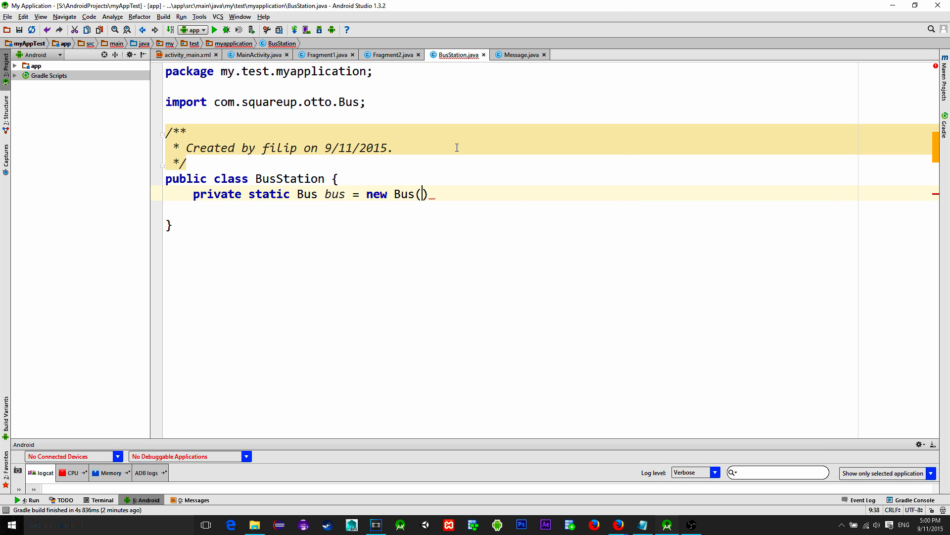
{"action": "type", "text": ";"}
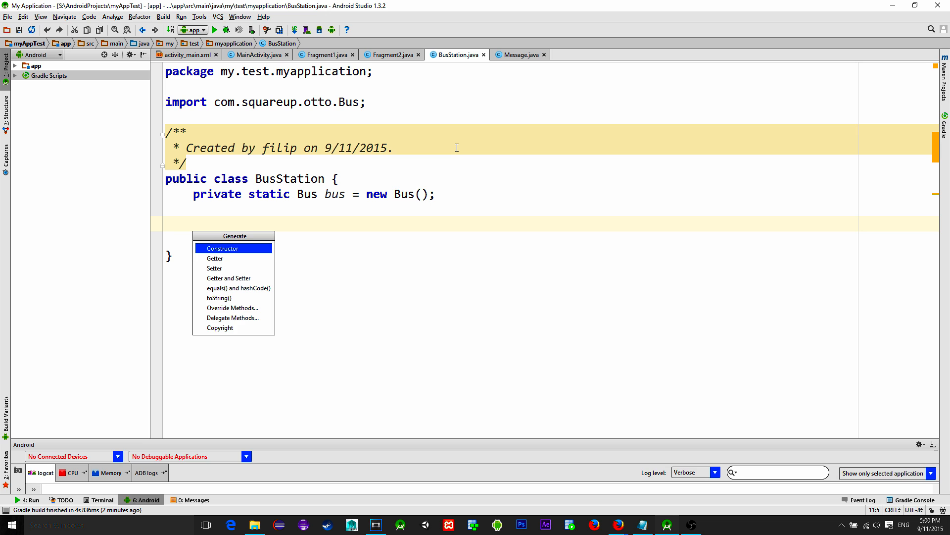
{"action": "left_click", "coordinate": [214, 258]}
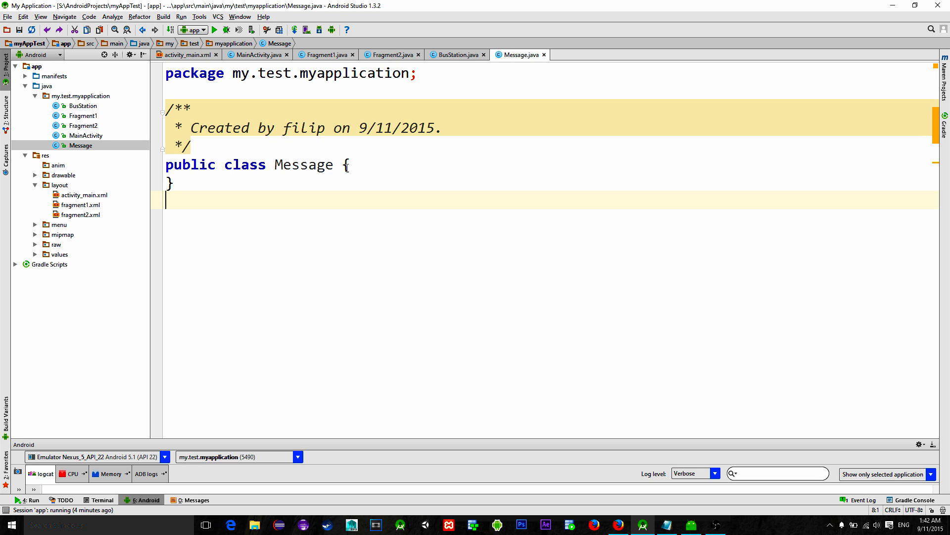
Step: Add a private String msg field to the Message class
{"action": "type", "text": "private S"}
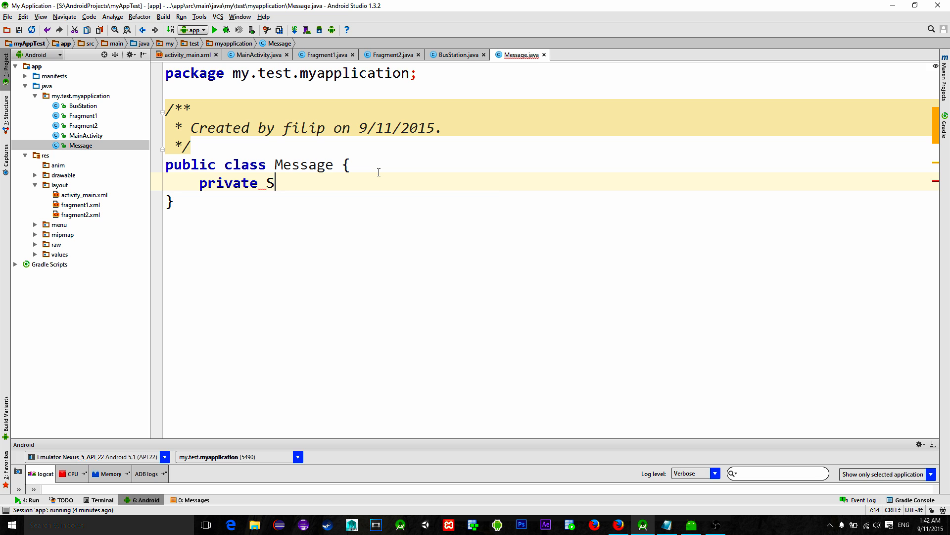
{"action": "type", "text": "tring ms"}
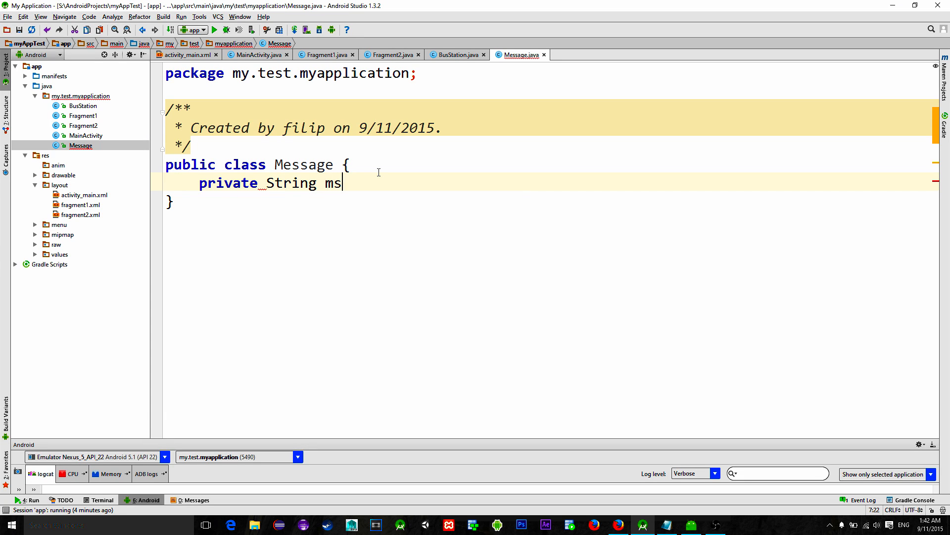
{"action": "type", "text": "g;"}
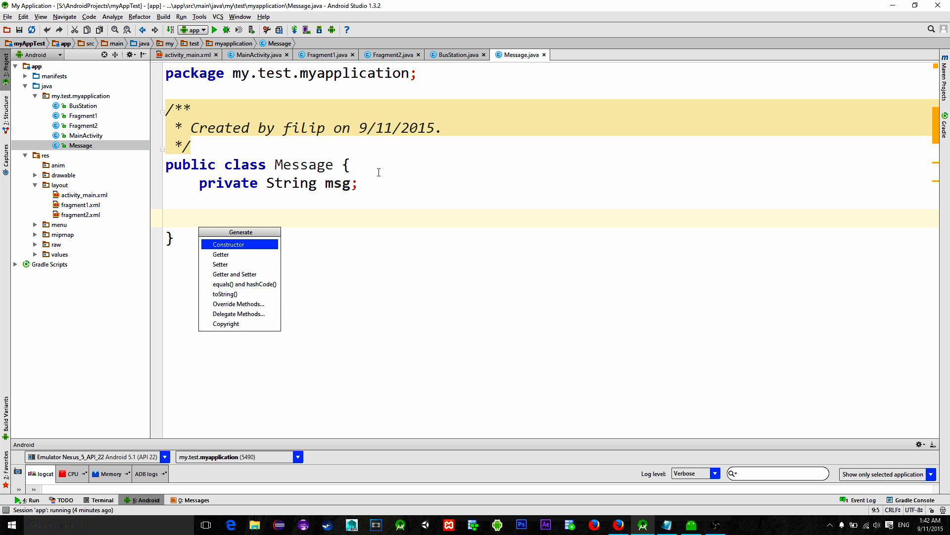
Step: Generate a constructor setting msg and a getMsg accessor
{"action": "left_click", "coordinate": [228, 243]}
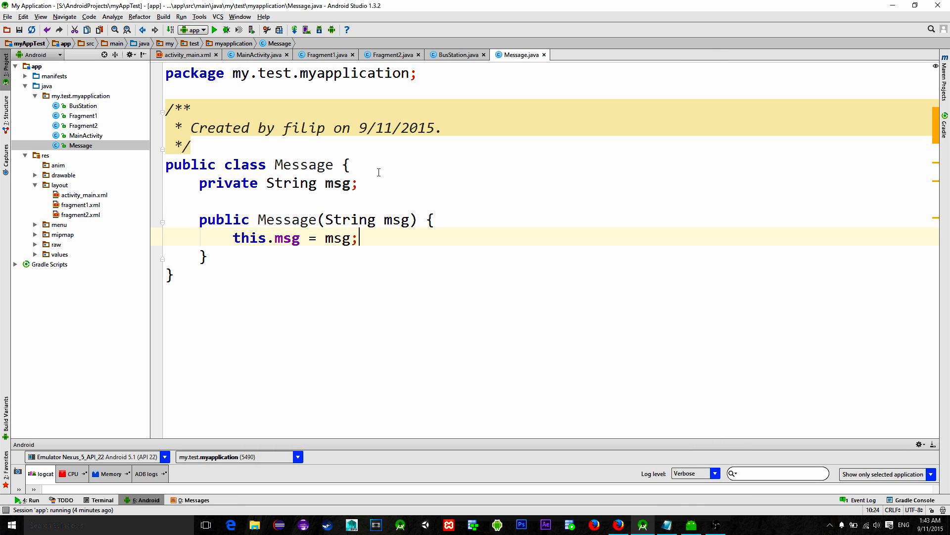
{"action": "key", "text": "alt+insert"}
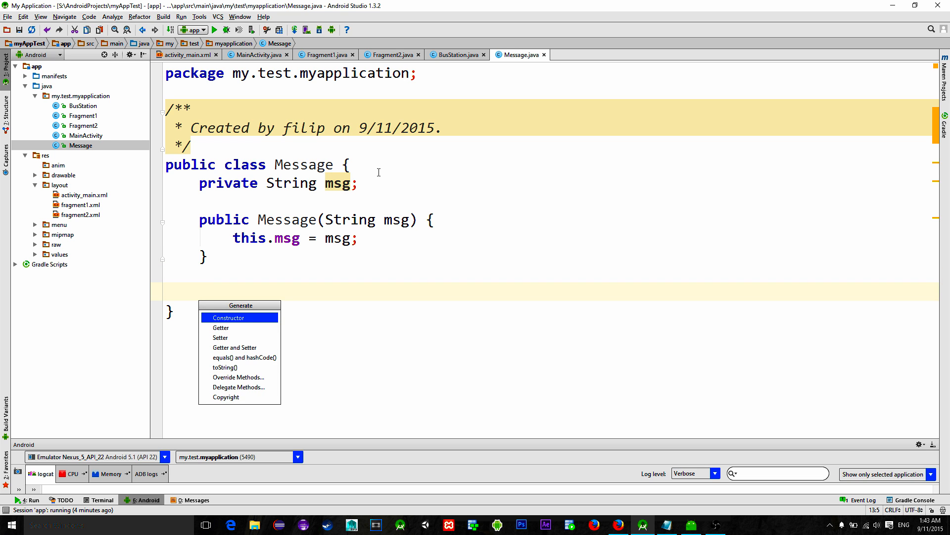
{"action": "left_click", "coordinate": [221, 328]}
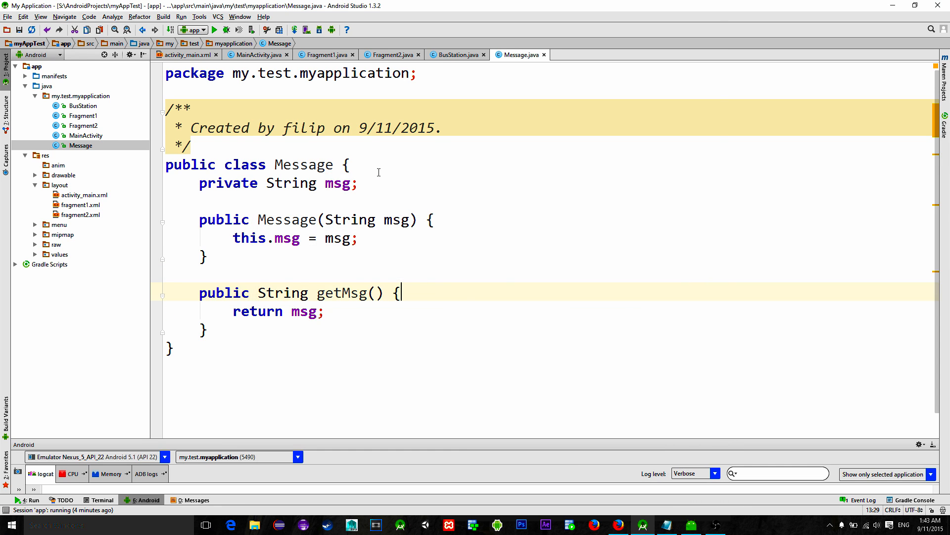
Step: In MainActivity's onClick, post new Message(editText.getText().toString()) via BusStation.getBus()
{"action": "left_click", "coordinate": [257, 54]}
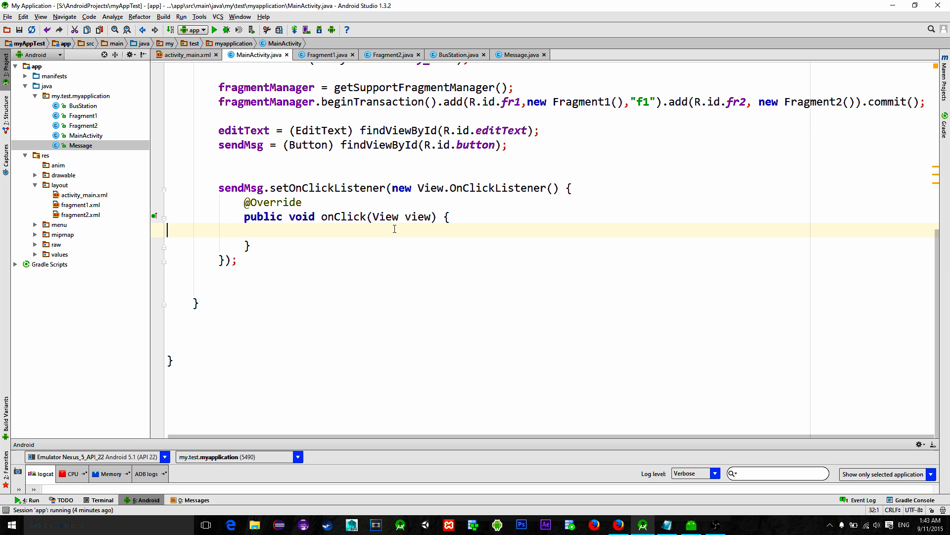
{"action": "left_click", "coordinate": [244, 230]}
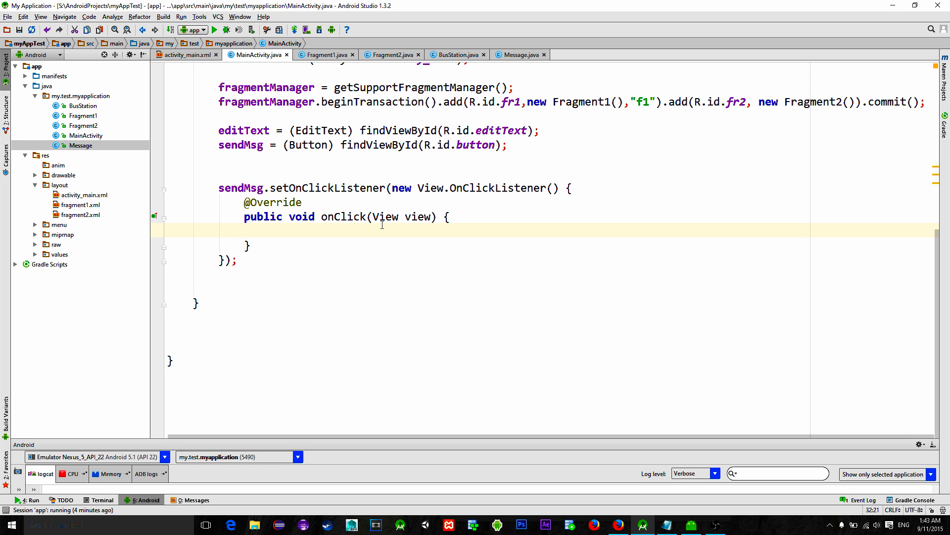
{"action": "type", "text": "BusStation"}
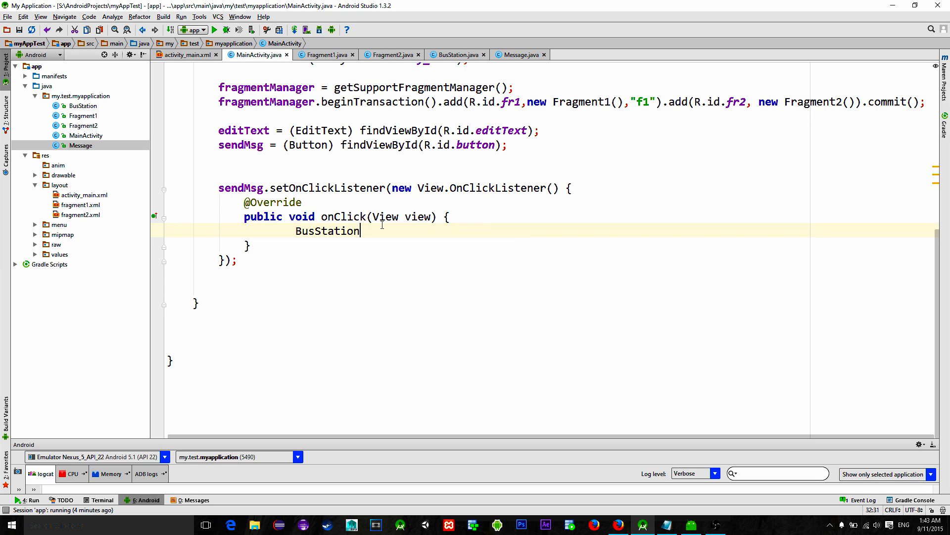
{"action": "type", "text": ".getBus().post();"}
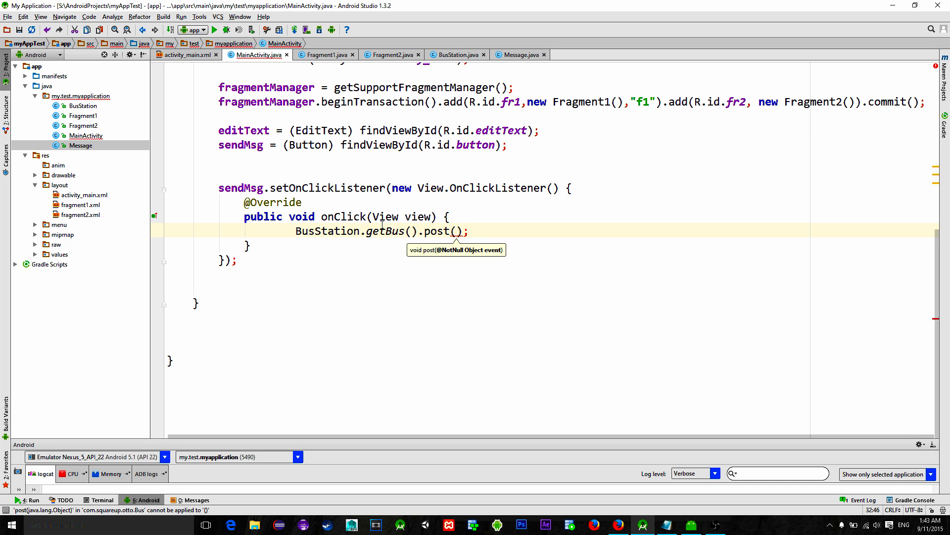
{"action": "type", "text": "new Message("}
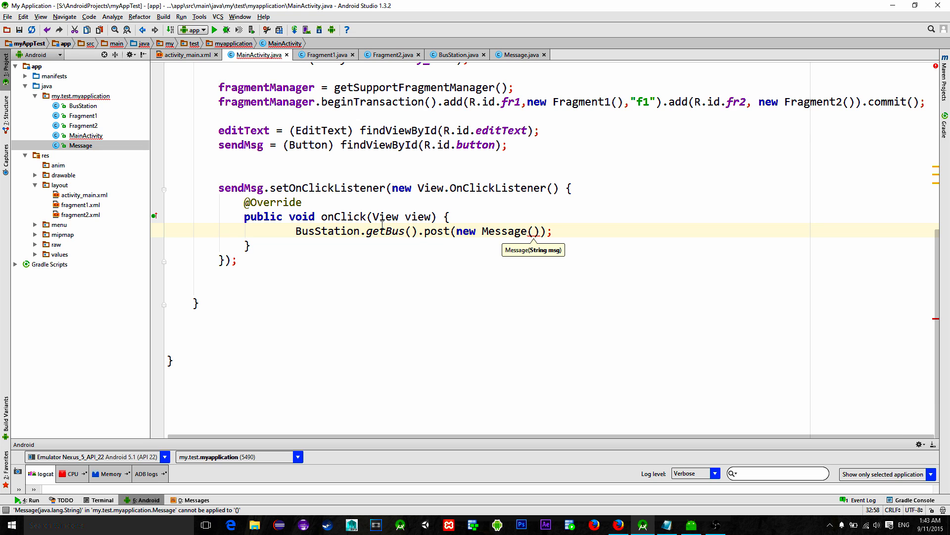
{"action": "type", "text": "editText."}
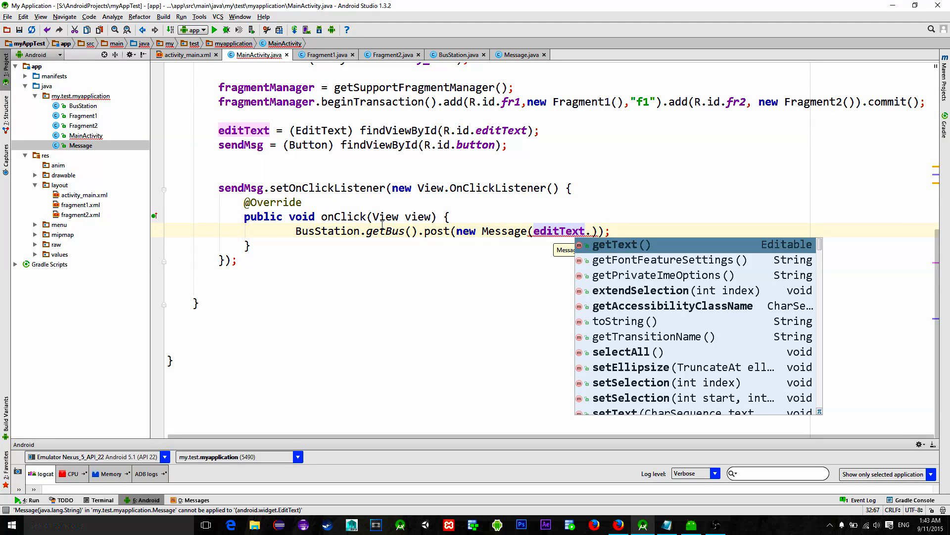
{"action": "left_click", "coordinate": [622, 245]}
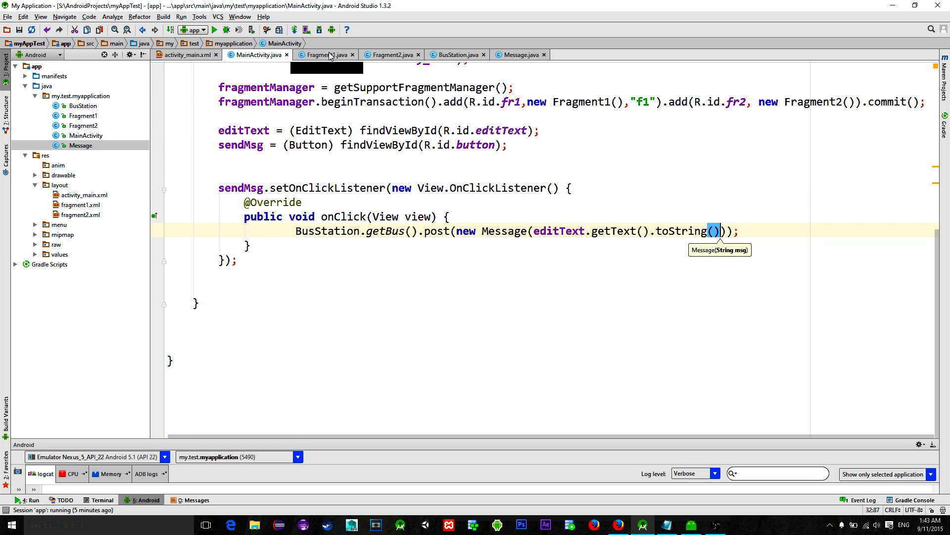
Step: In Fragment1, register with the bus in onResume and unregister in onPause
{"action": "left_click", "coordinate": [325, 55]}
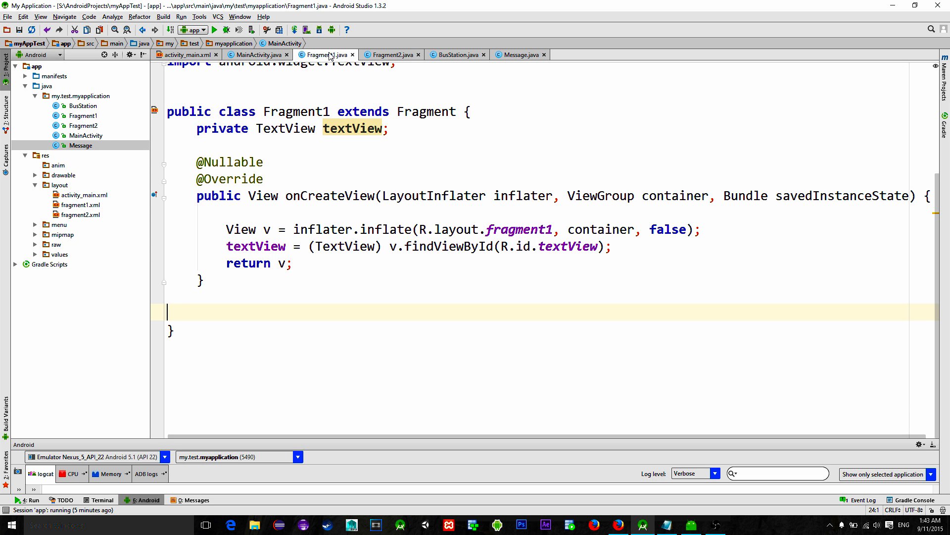
{"action": "type", "text": "onResume() {"}
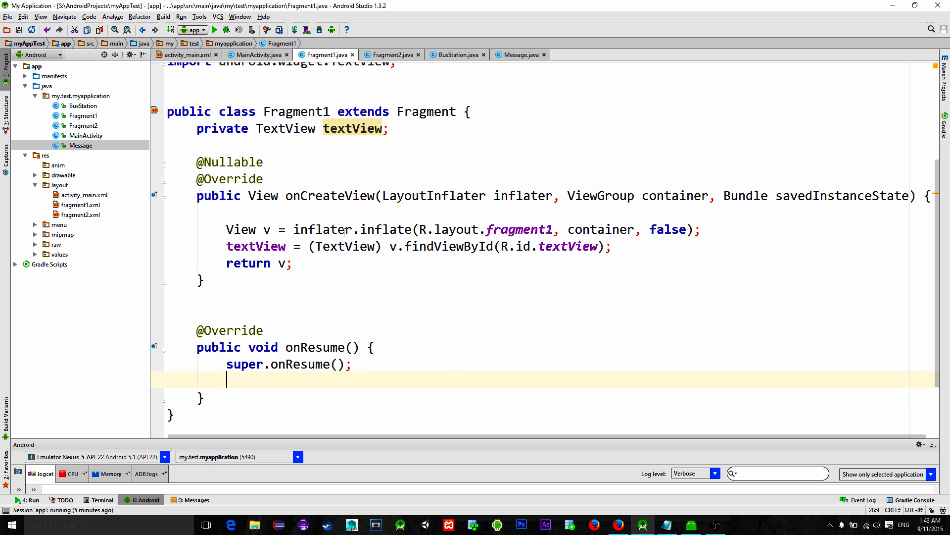
{"action": "type", "text": "BusStation.getBus().register(this);"}
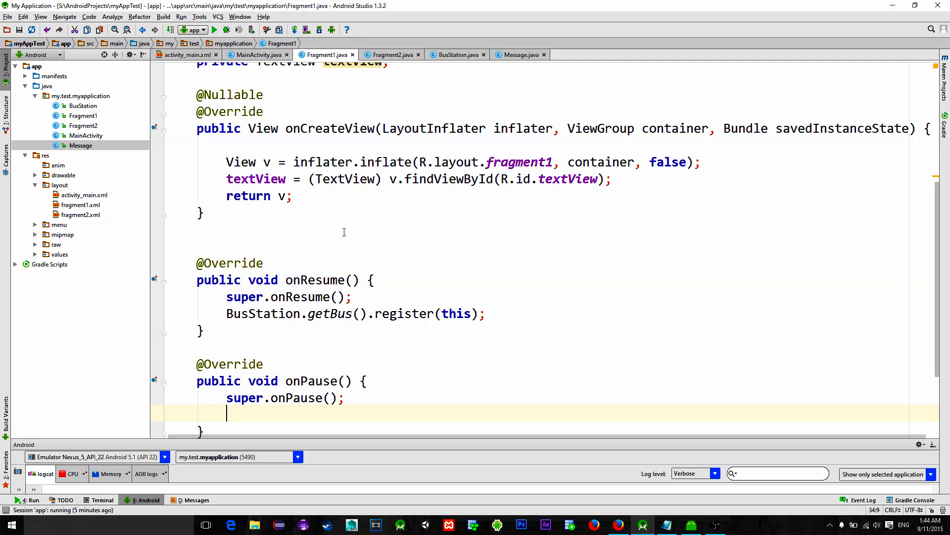
{"action": "type", "text": "BusStation.getBus().unregister(this);"}
{"action": "type", "text": "@Subscribe"}
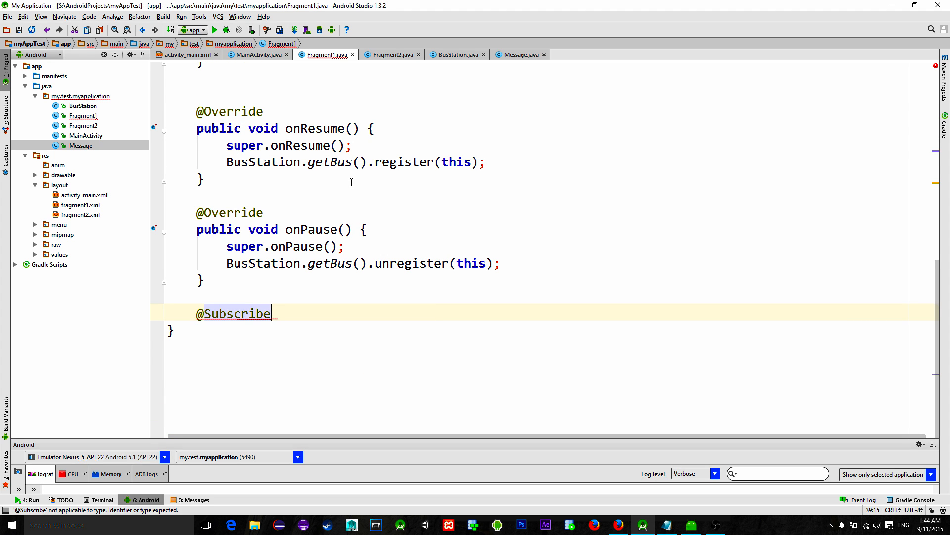
{"action": "type", "text": "p"}
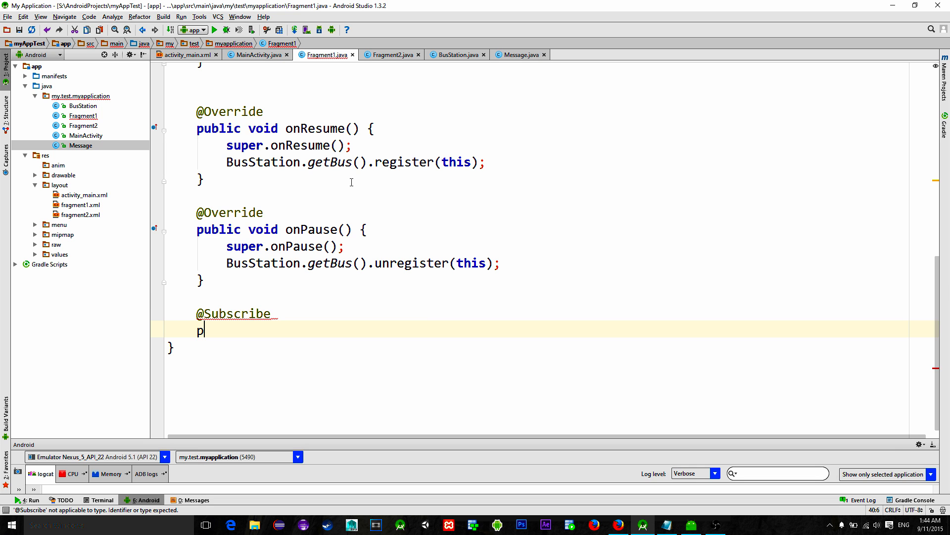
{"action": "type", "text": "ublic void"}
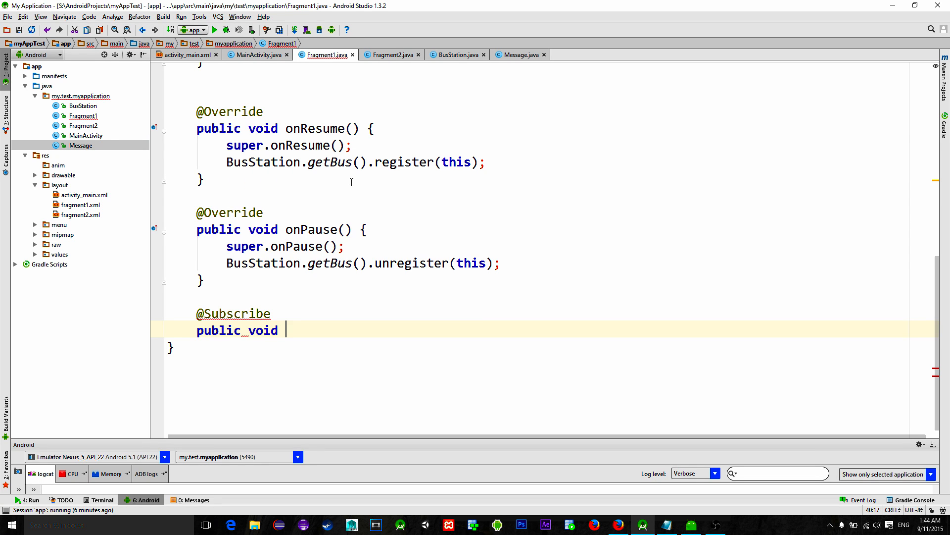
{"action": "type", "text": "recieveMessage"}
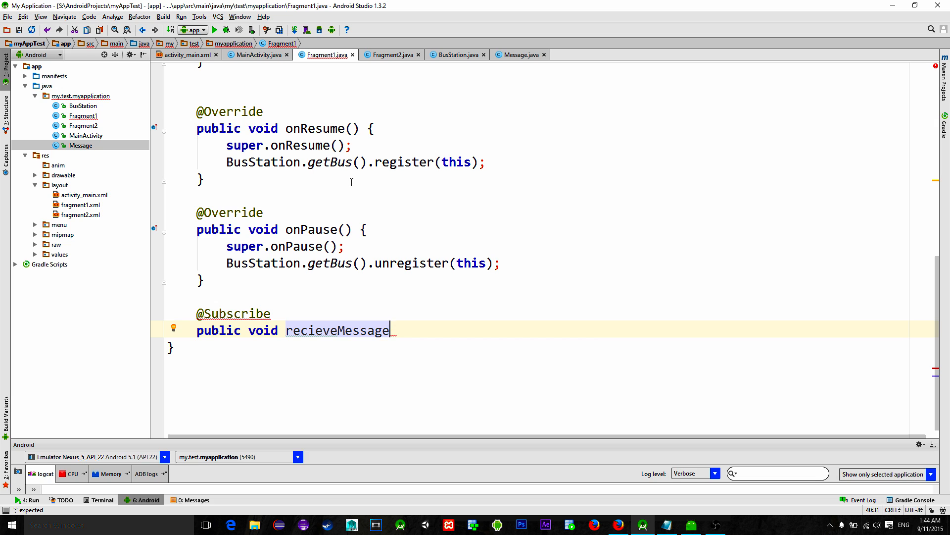
{"action": "type", "text": "d"}
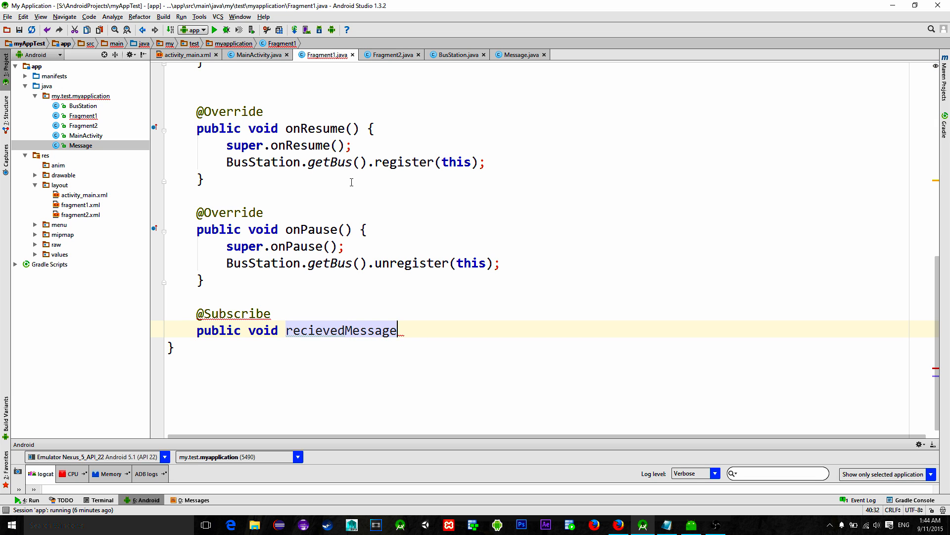
{"action": "type", "text": "()"}
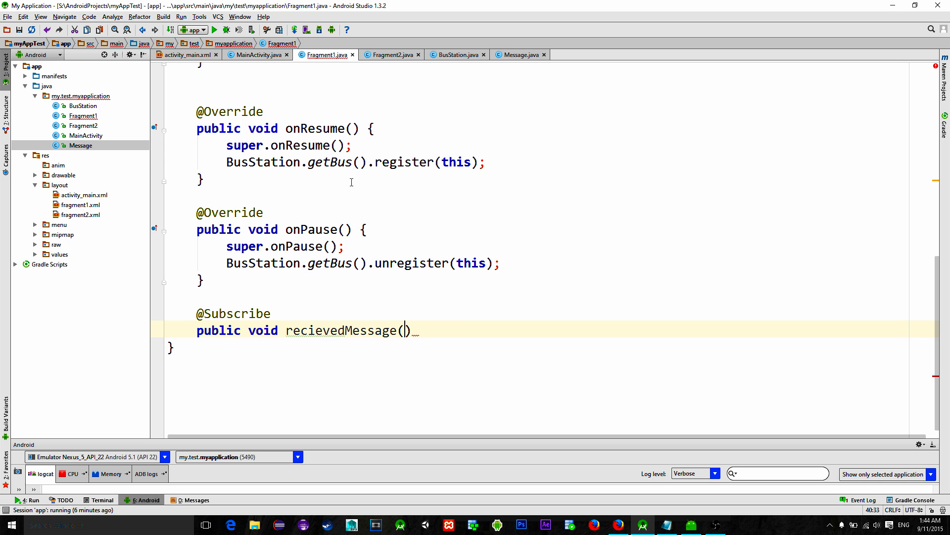
{"action": "type", "text": "Message message"}
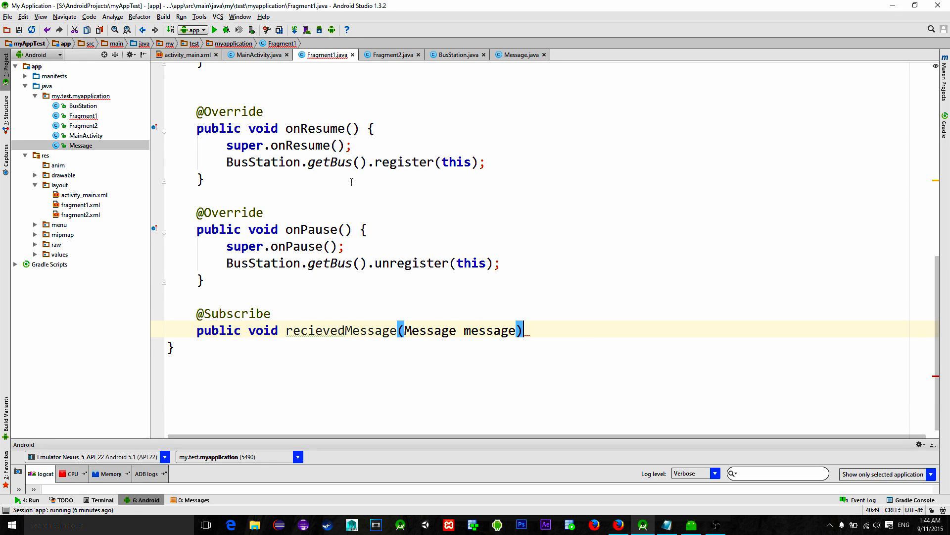
{"action": "type", "text": "{"}
{"action": "type", "text": "textView.setText(message.getMsg());"}
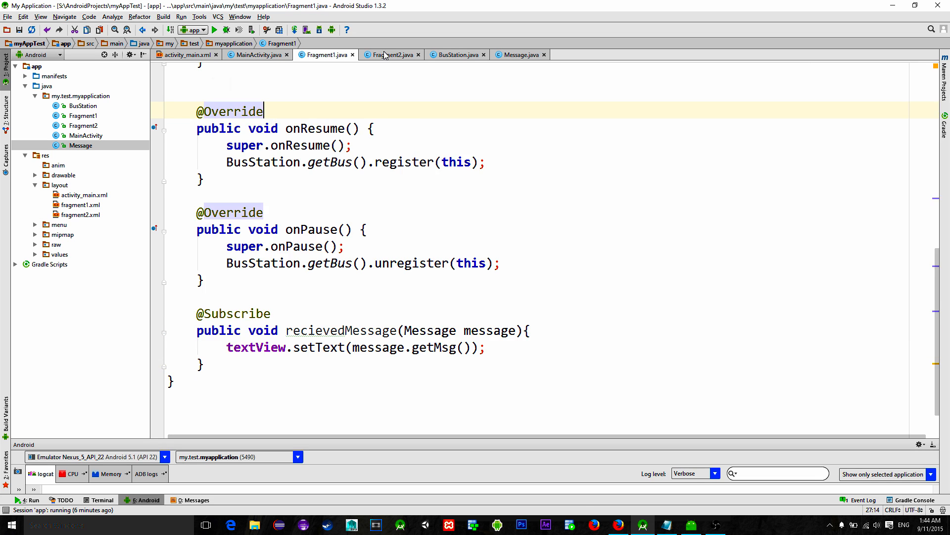
Step: Run the app, enter 'this is a test' and send it so both fragments display it
{"action": "left_click", "coordinate": [390, 54]}
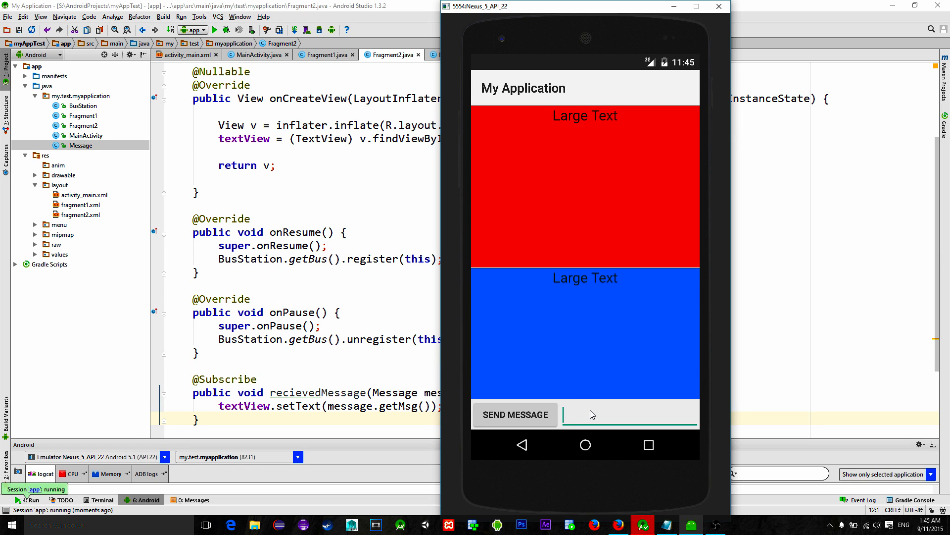
{"action": "type", "text": "this"}
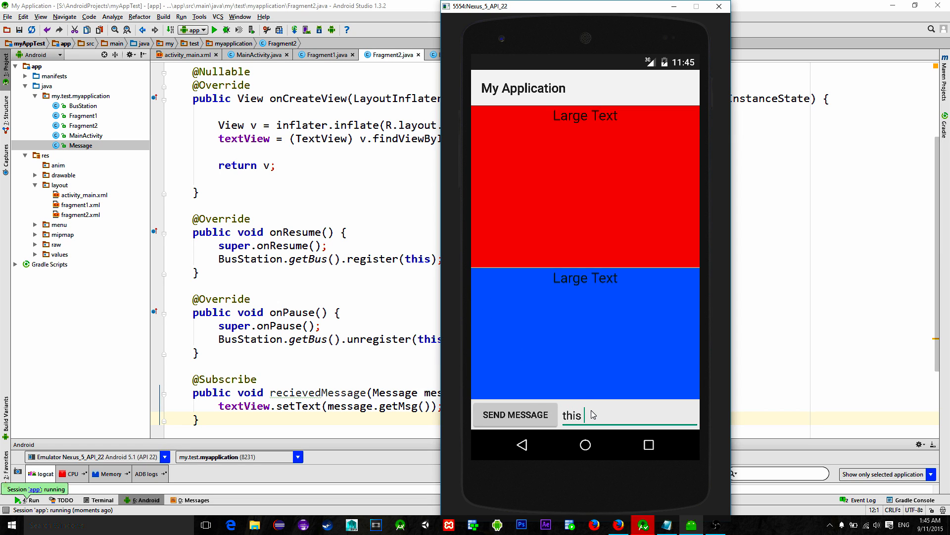
{"action": "type", "text": "is a test"}
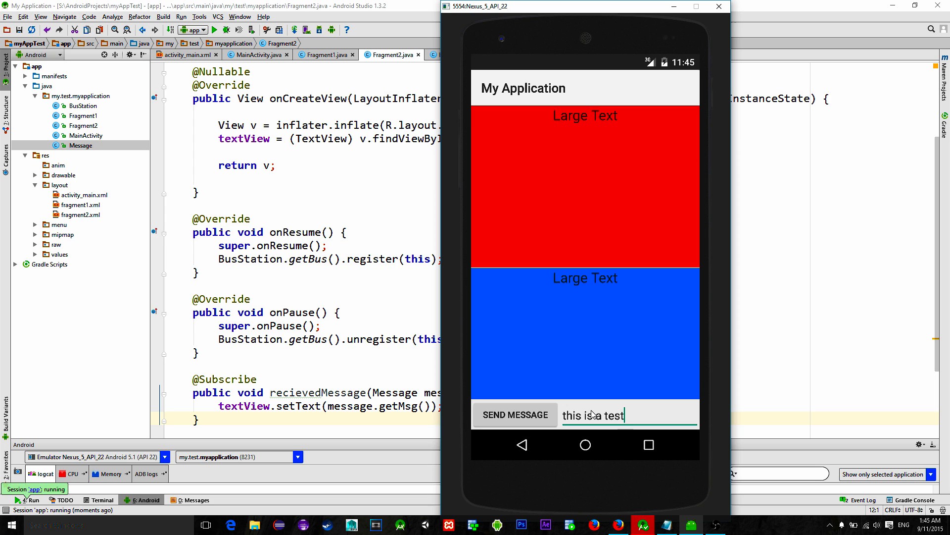
{"action": "left_click", "coordinate": [515, 415]}
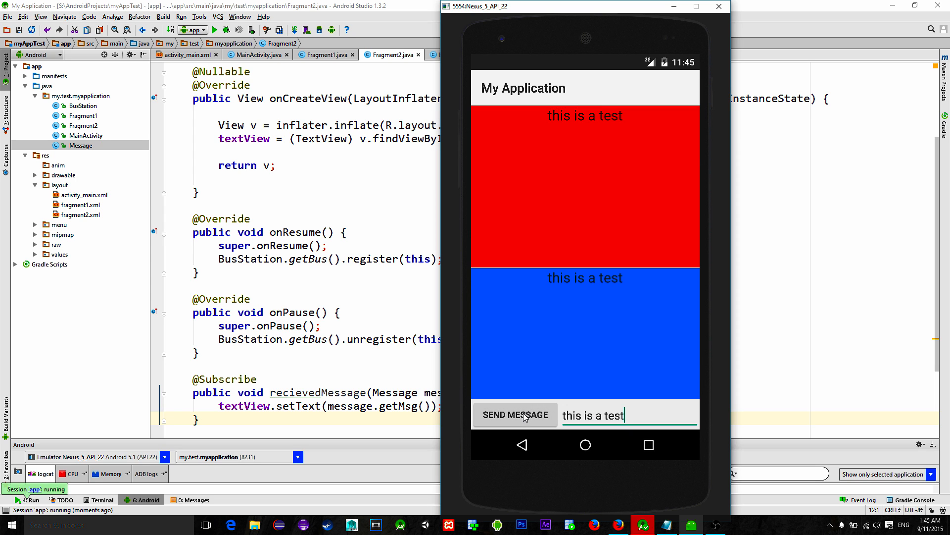
{"action": "mouse_move", "coordinate": [590, 172]}
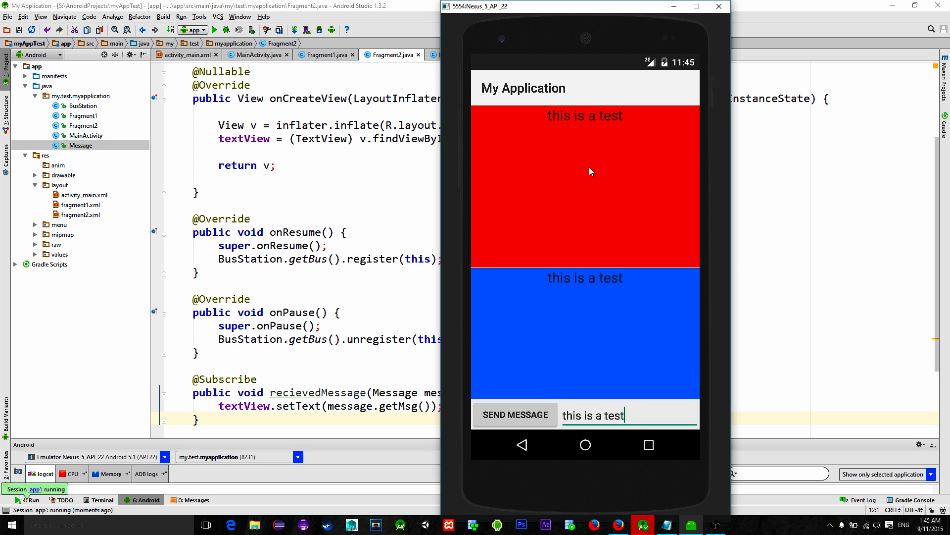